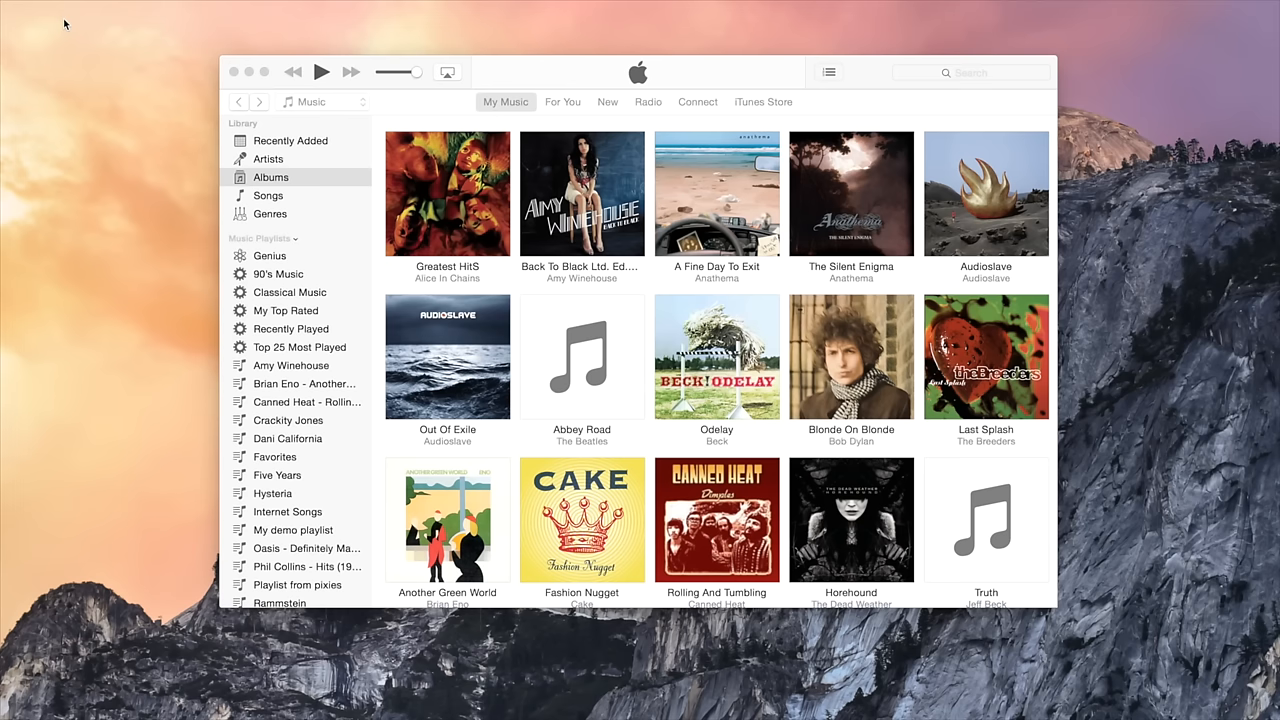
mouse_move(112, 710)
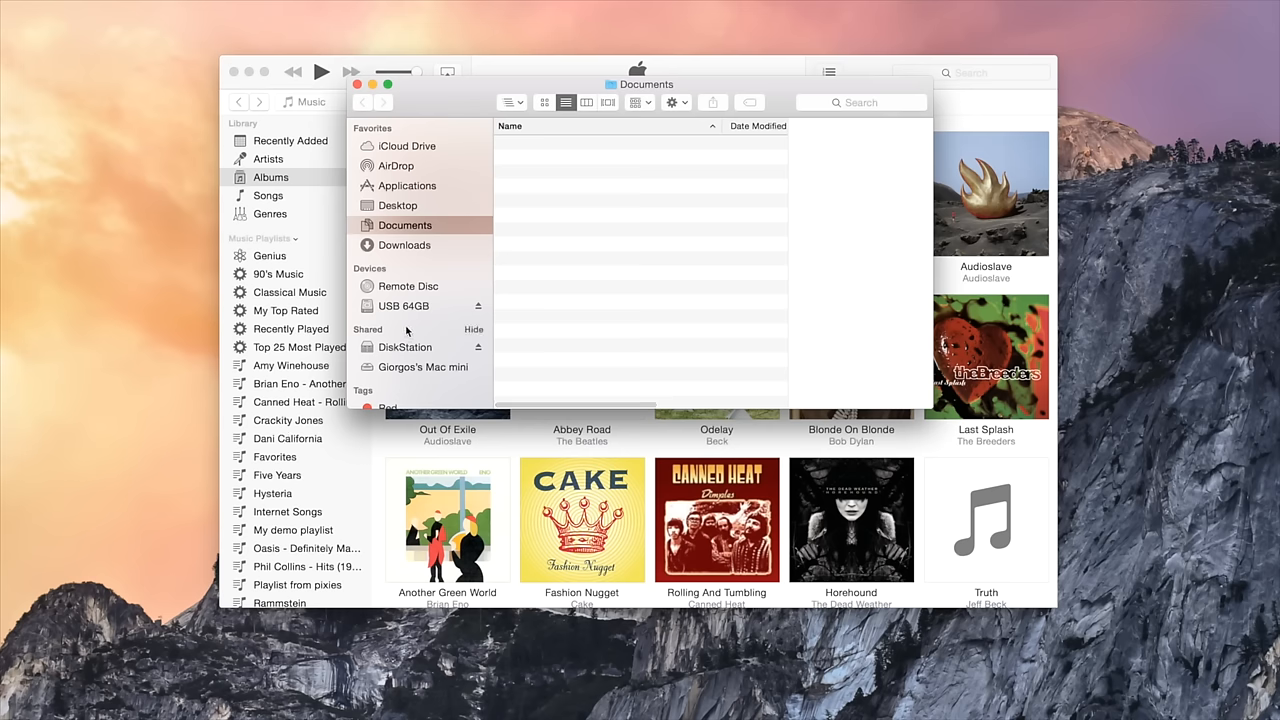
- Check the USB 64GB drive, launch Export for iTunes, and tick Crackity Jones, Dani California, Favorites
left_click(404, 305)
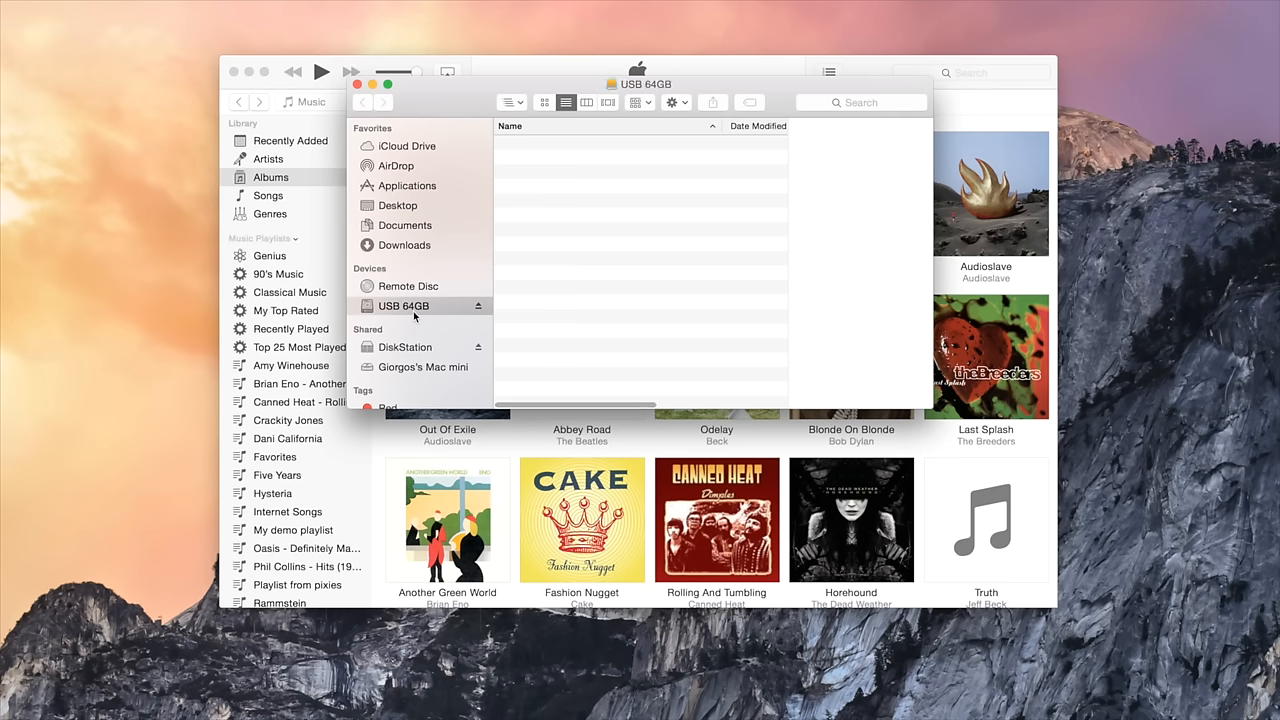
left_click(362, 84)
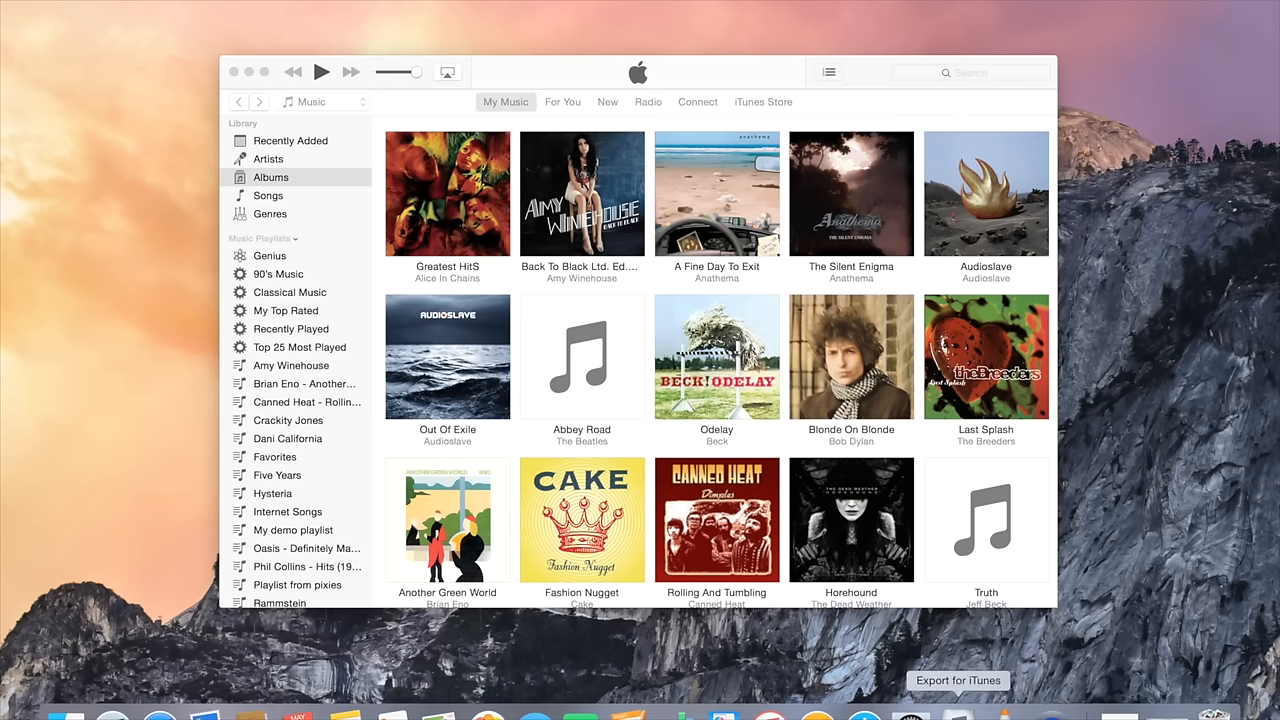
left_click(958, 680)
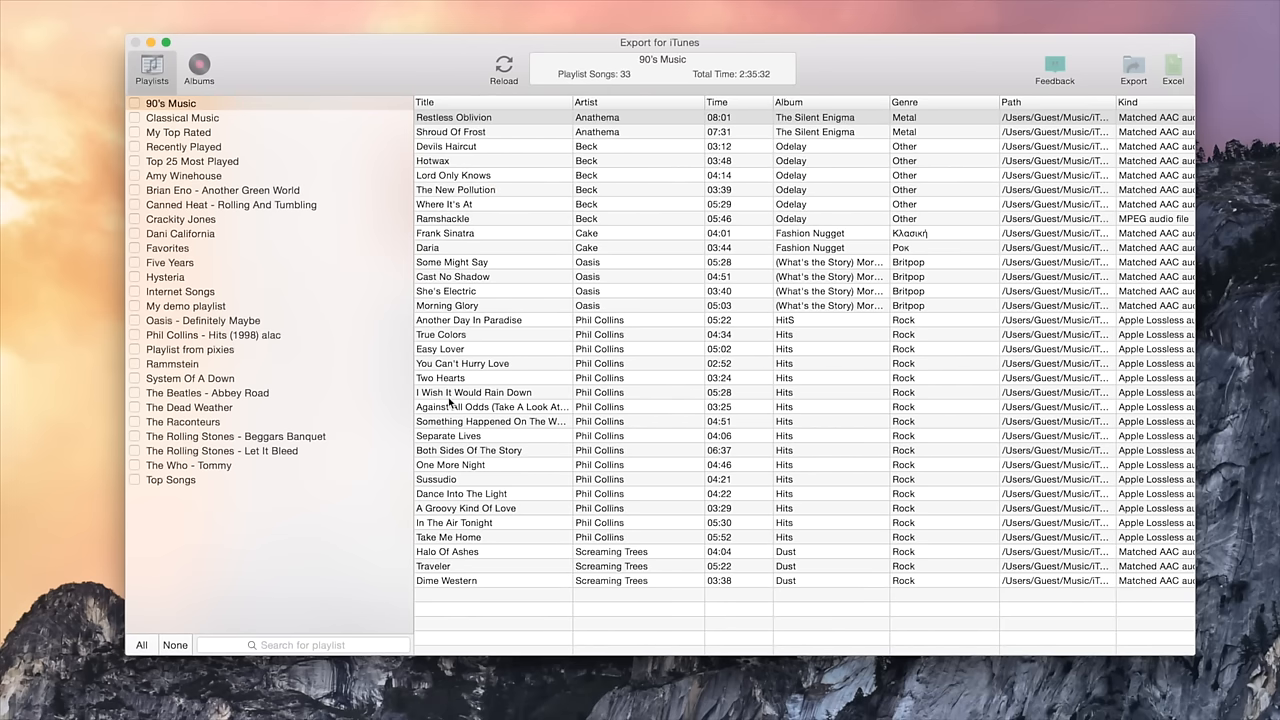
mouse_move(138, 237)
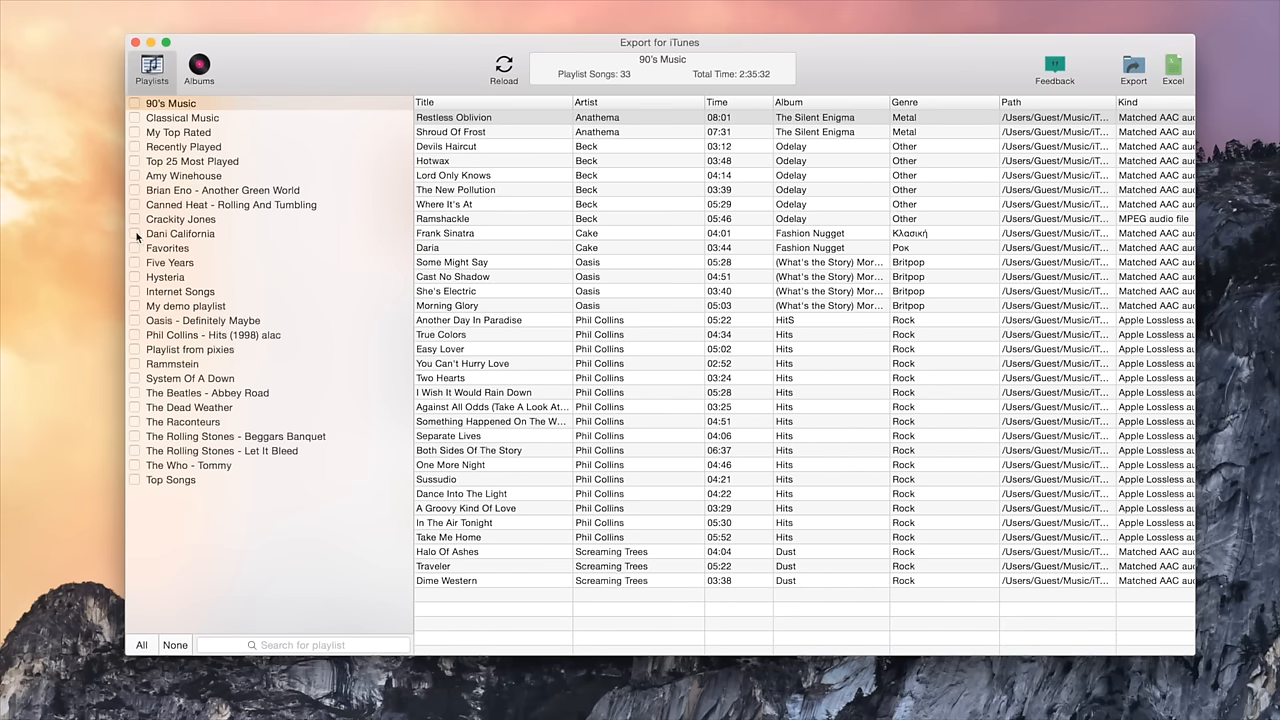
left_click(167, 247)
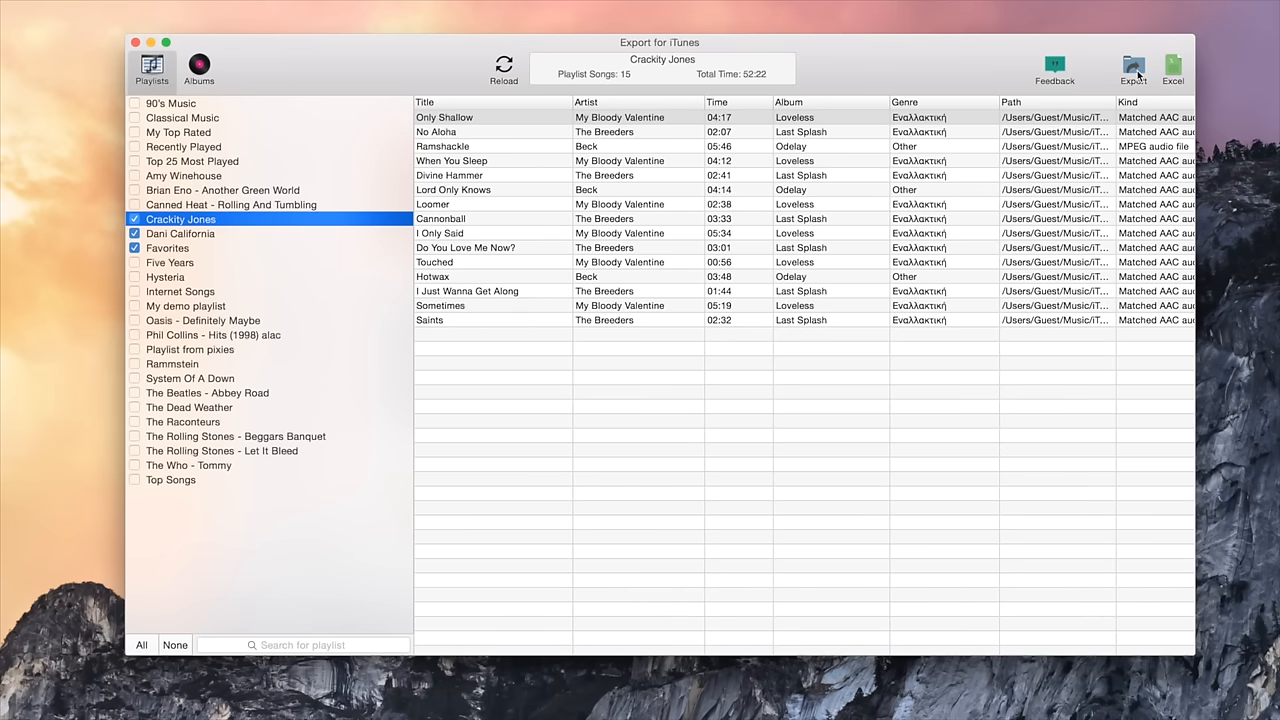
- Start the export and review Advanced options: m3u playlist and files, original filenames, no conversion
left_click(1133, 68)
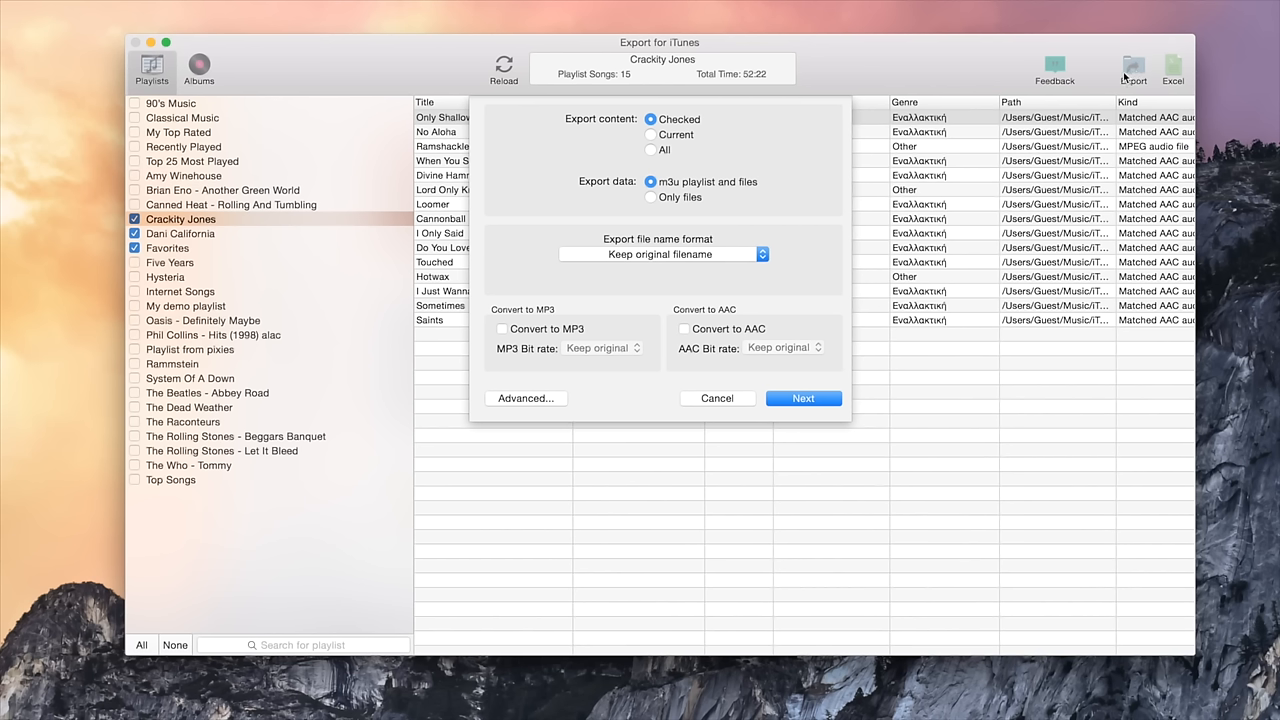
mouse_move(858, 172)
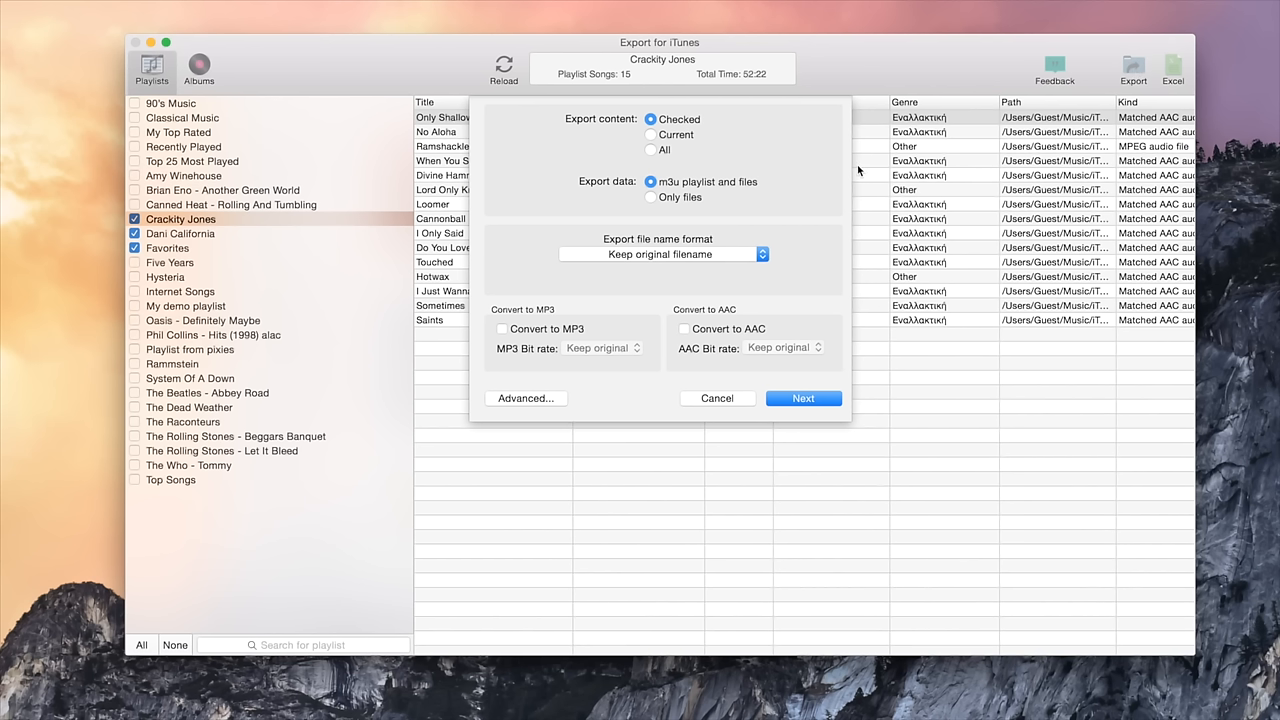
left_click(525, 398)
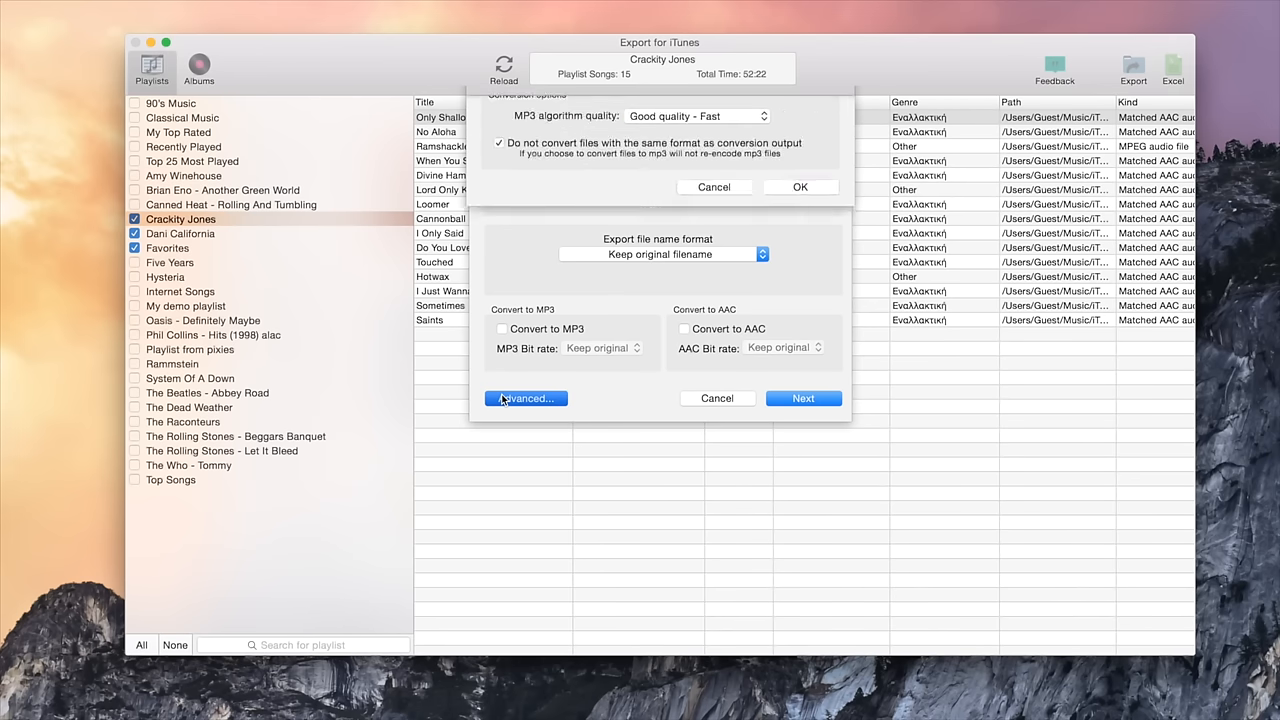
left_click(525, 398)
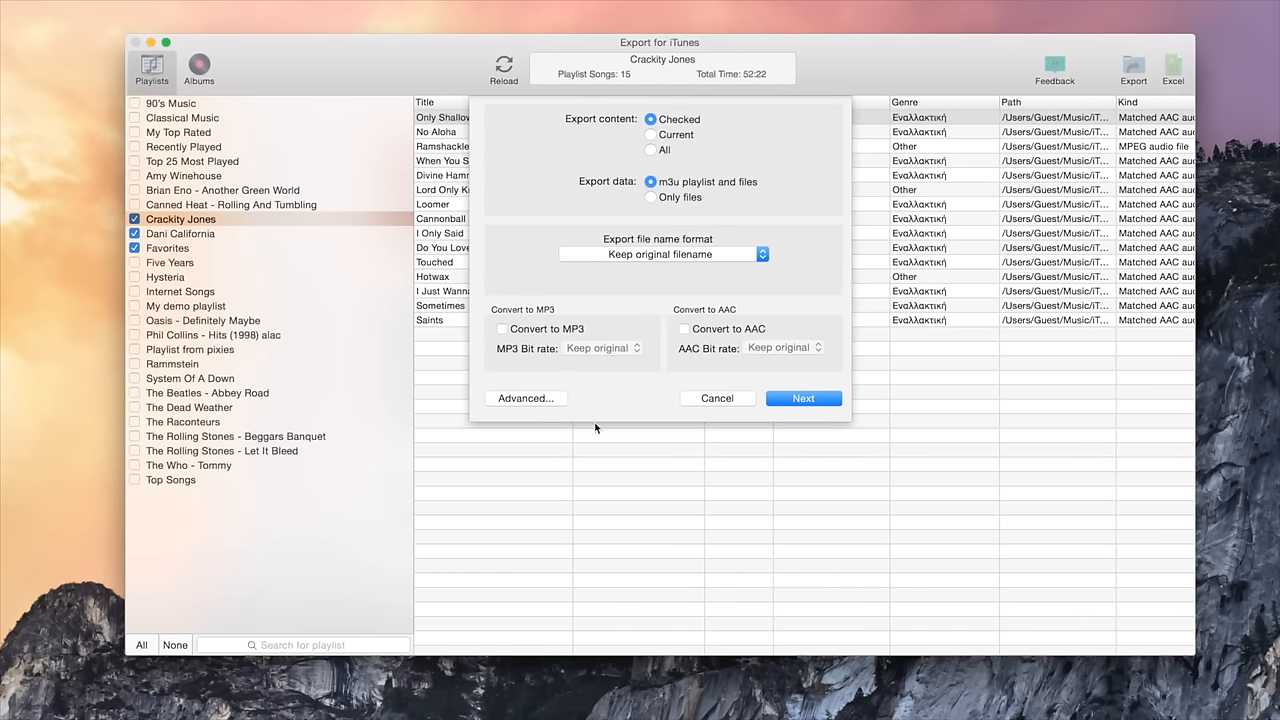
mouse_move(582, 398)
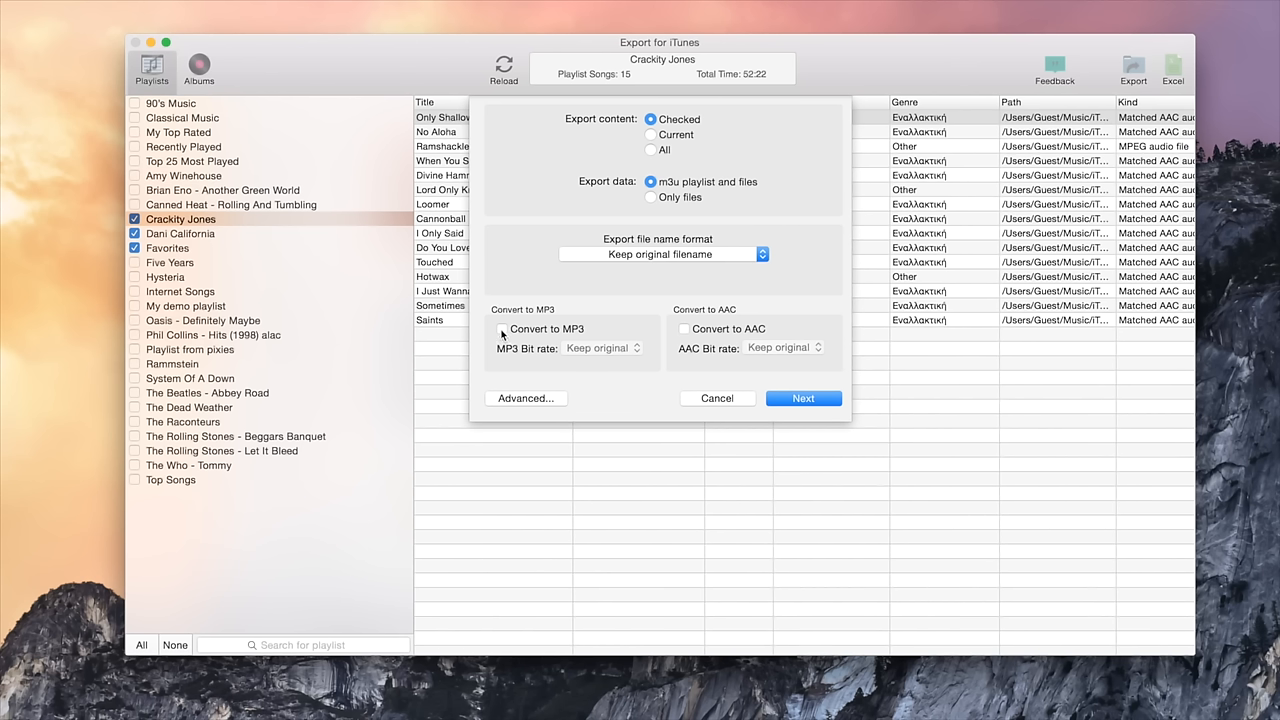
left_click(502, 328)
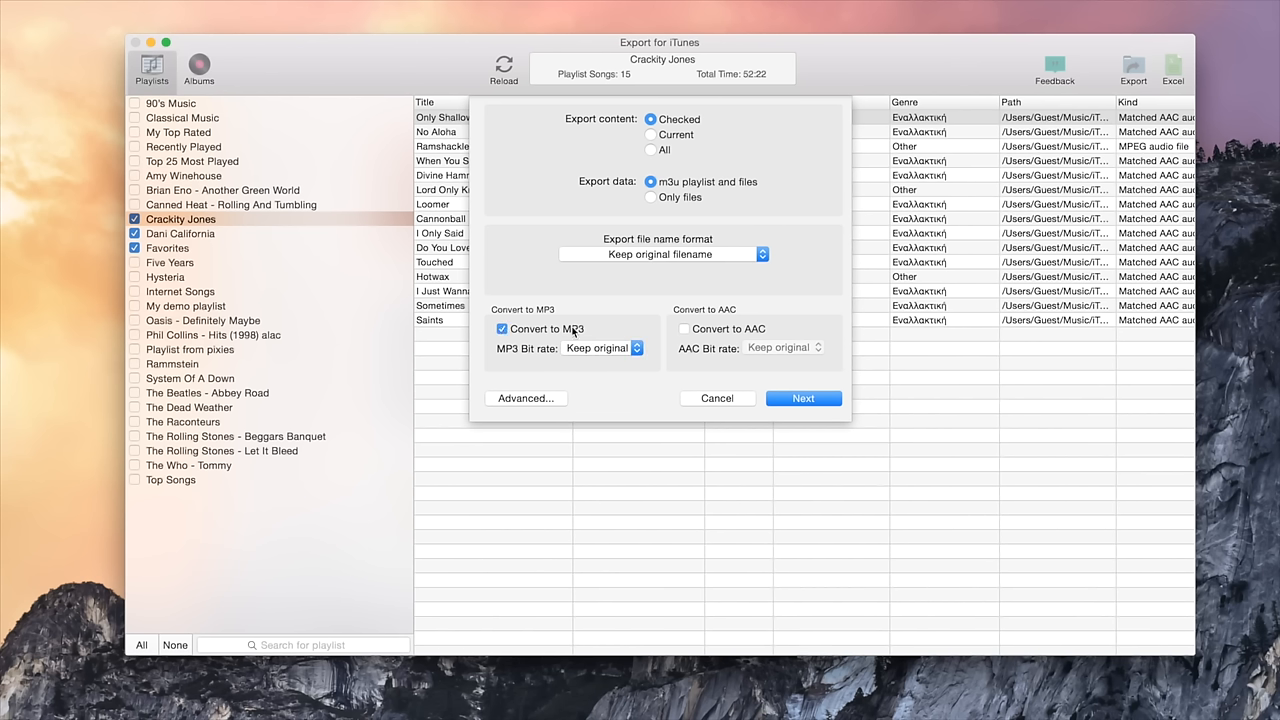
left_click(684, 328)
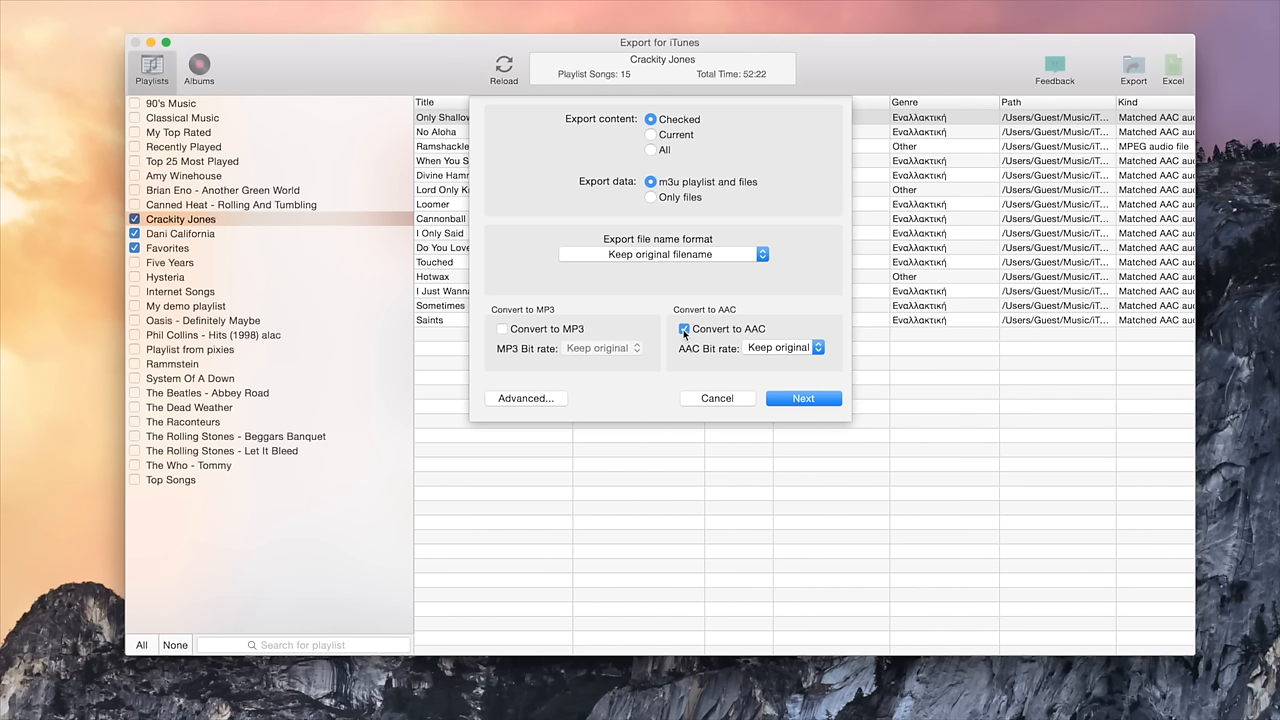
left_click(684, 329)
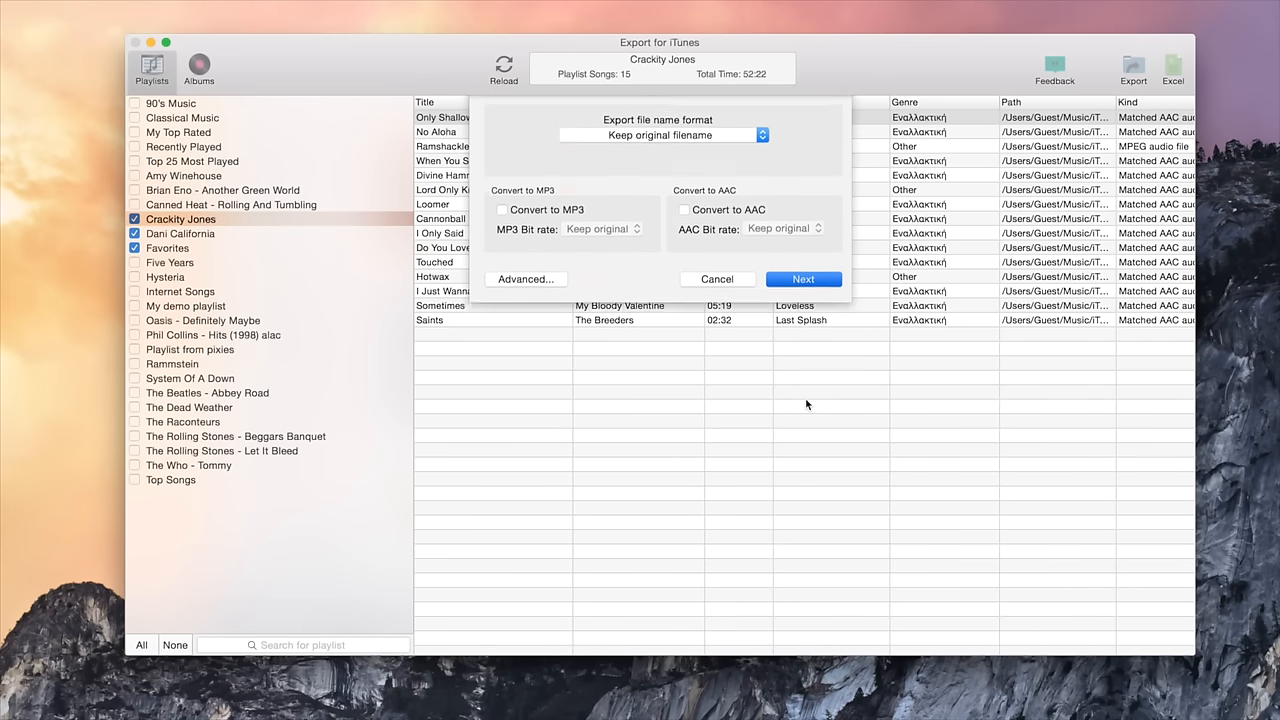
- Choose USB 64GB as the destination folder and start exporting the three playlists
left_click(803, 278)
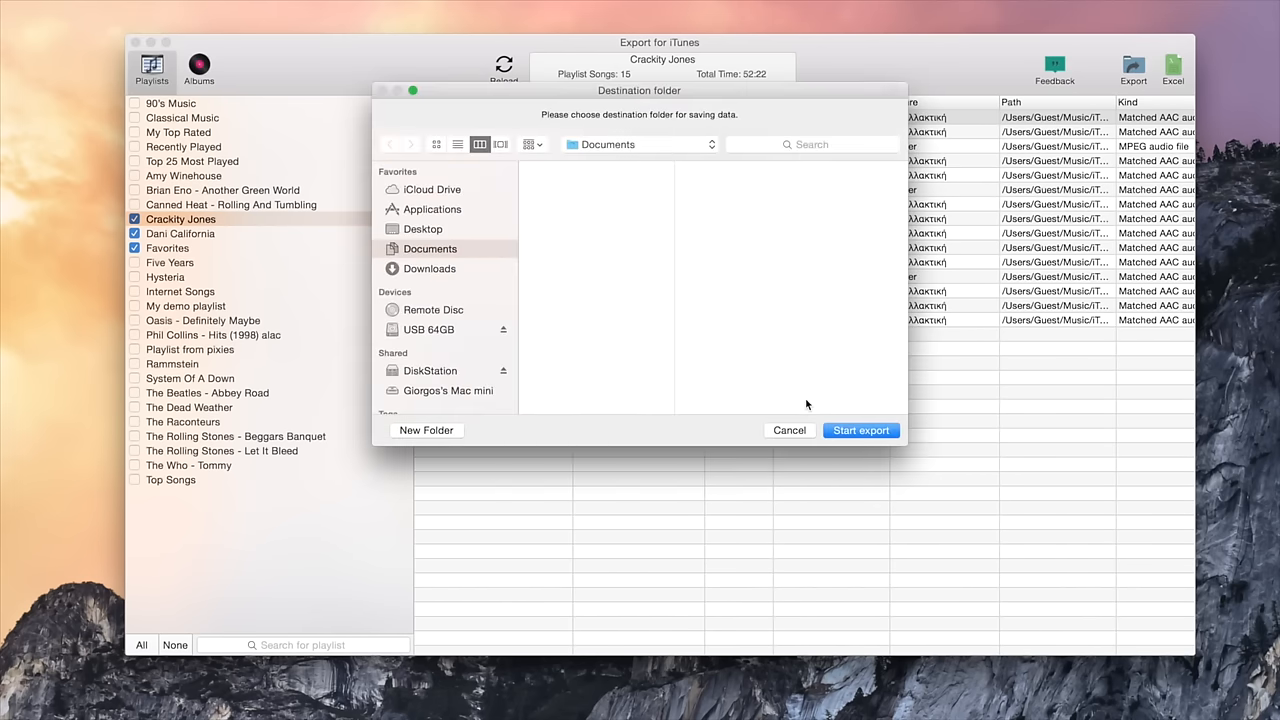
mouse_move(448, 338)
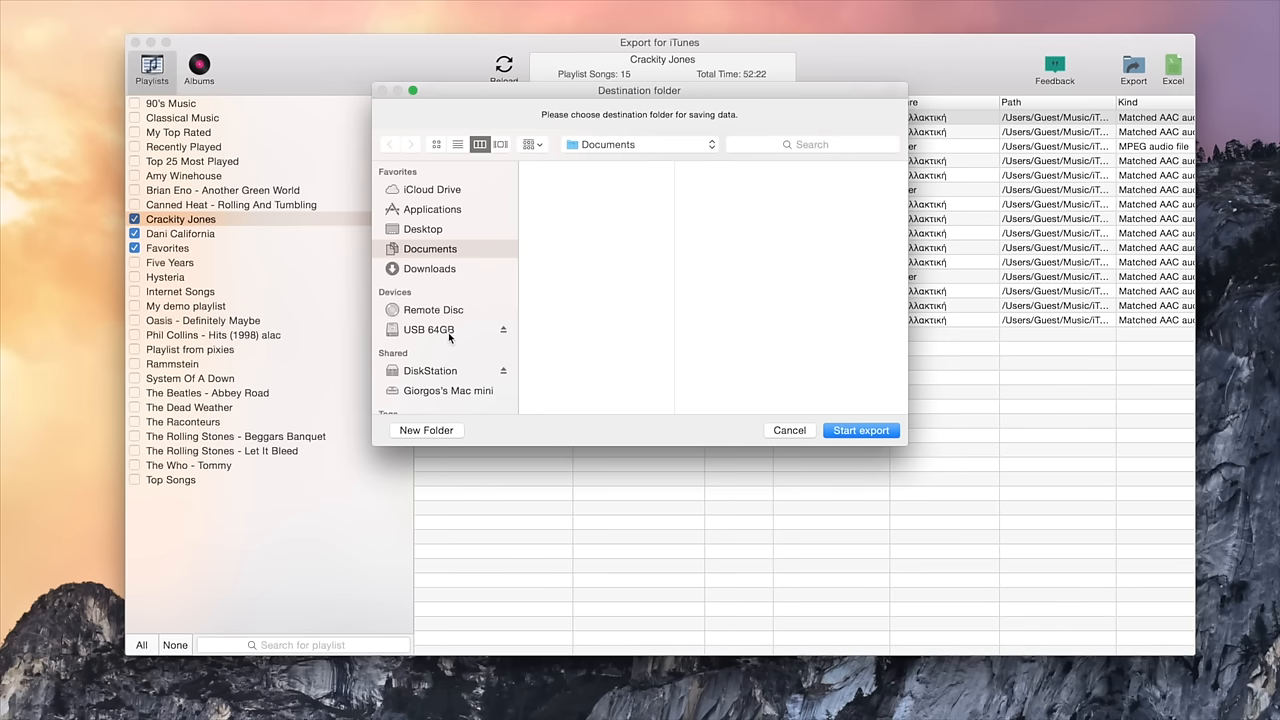
left_click(428, 329)
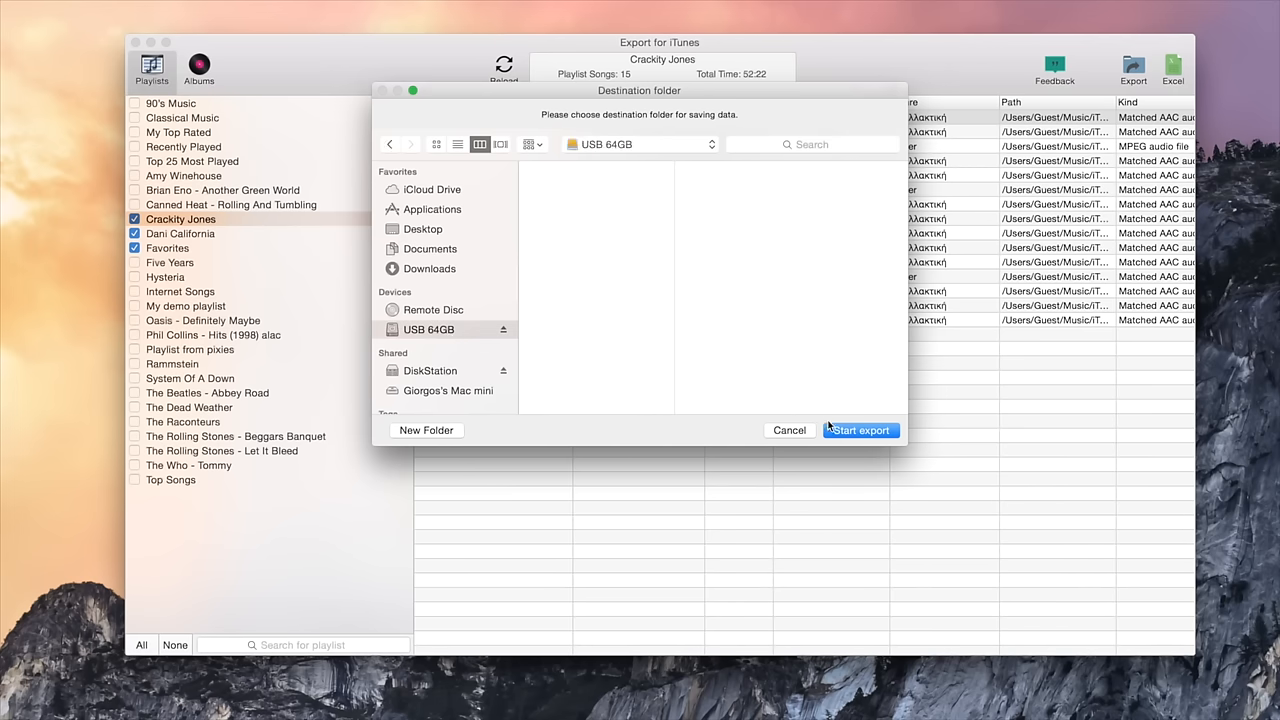
left_click(858, 430)
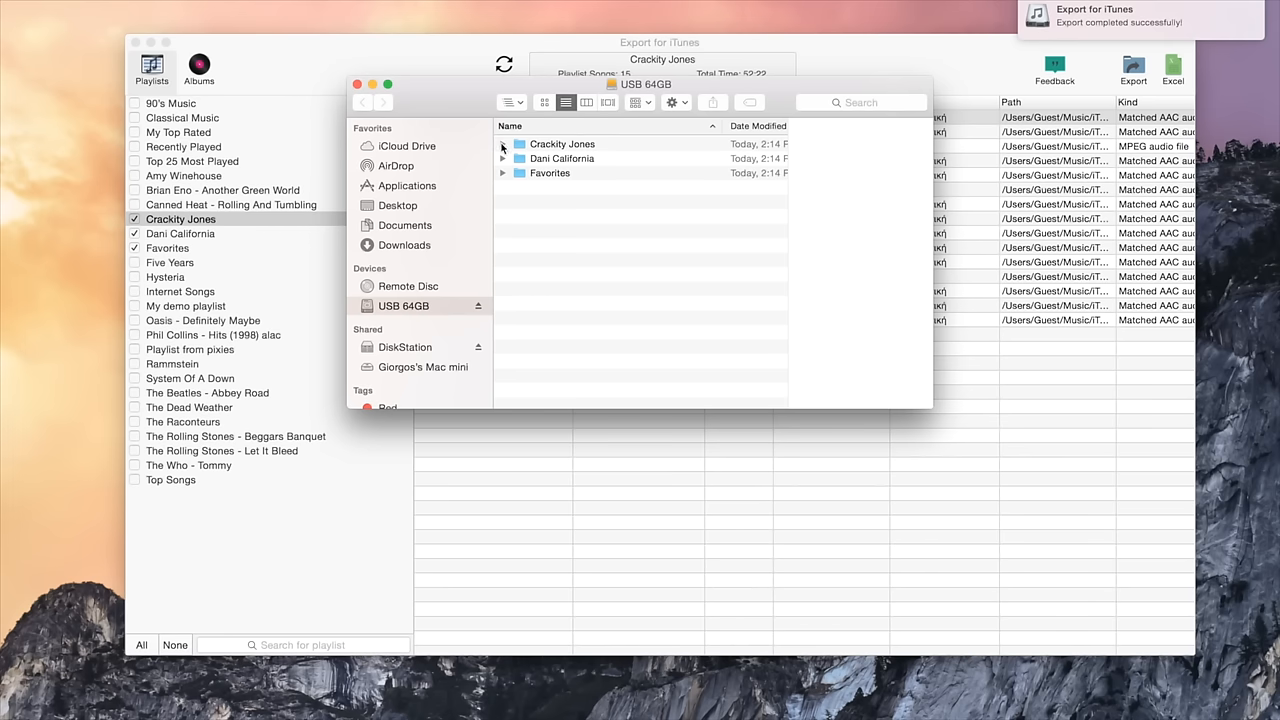
- Expand the Crackity Jones and Dani California folders to view their songs and m3u files
left_click(502, 143)
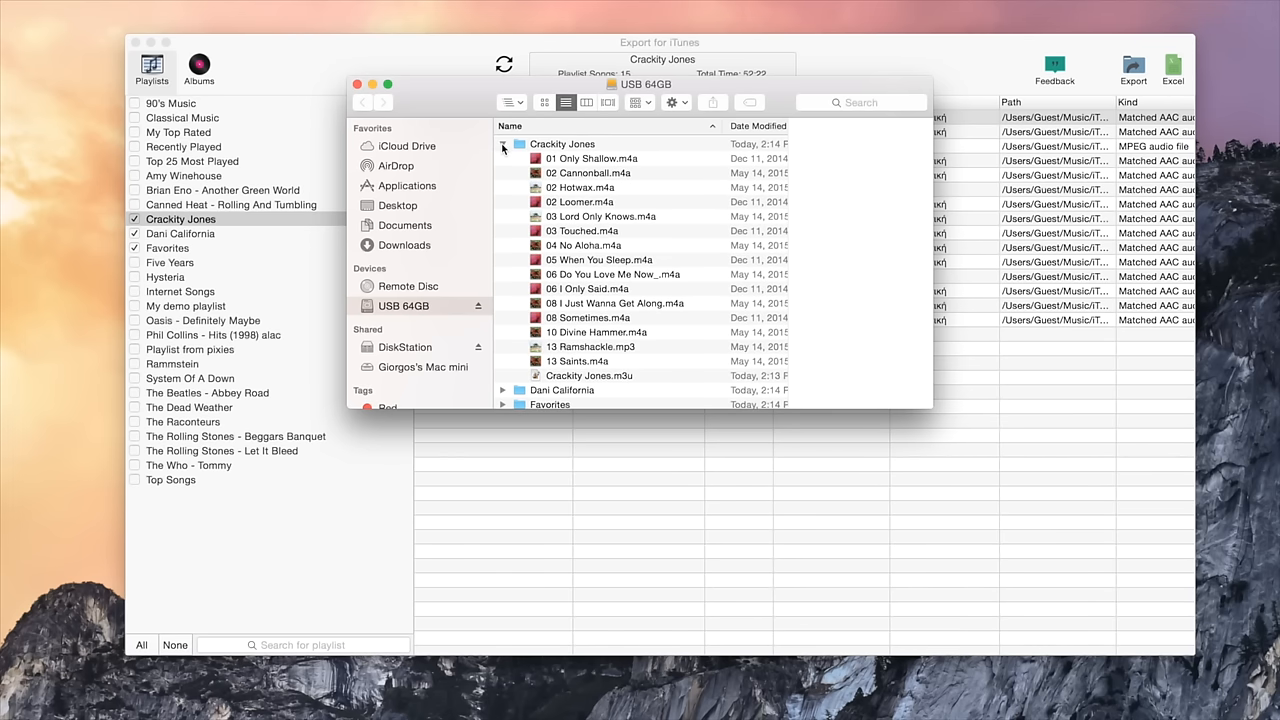
left_click(503, 143)
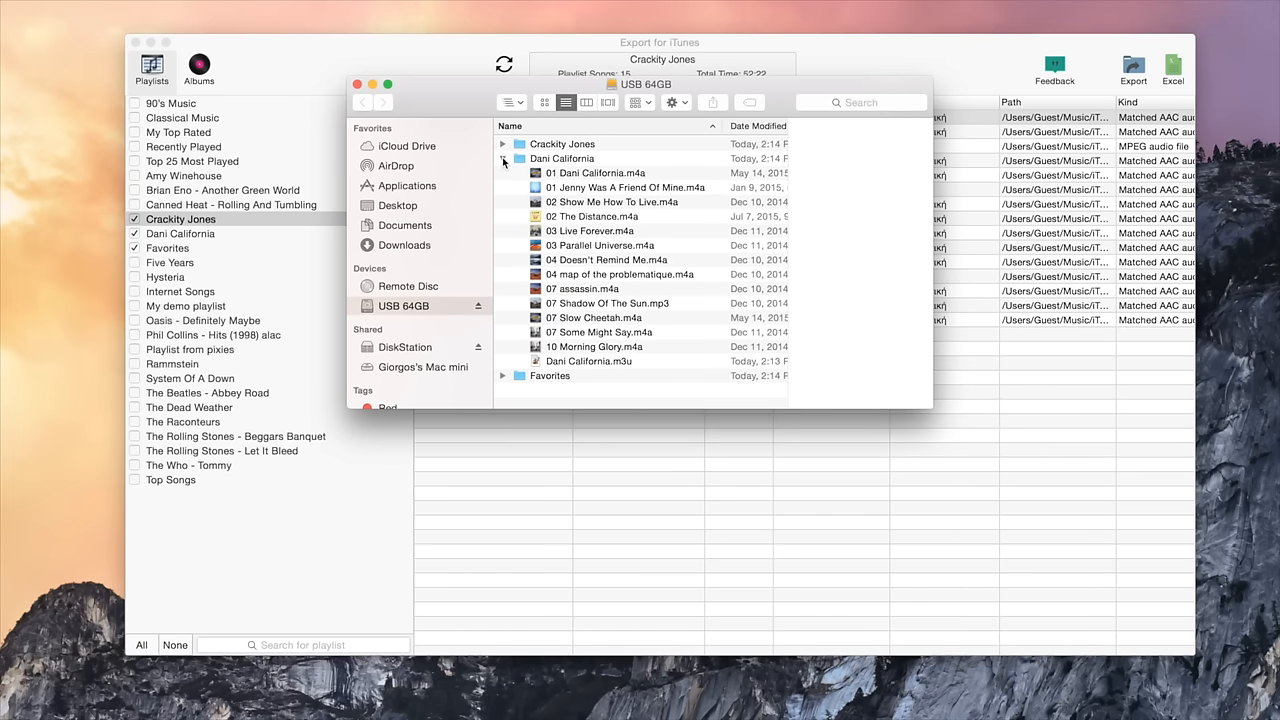
left_click(503, 158)
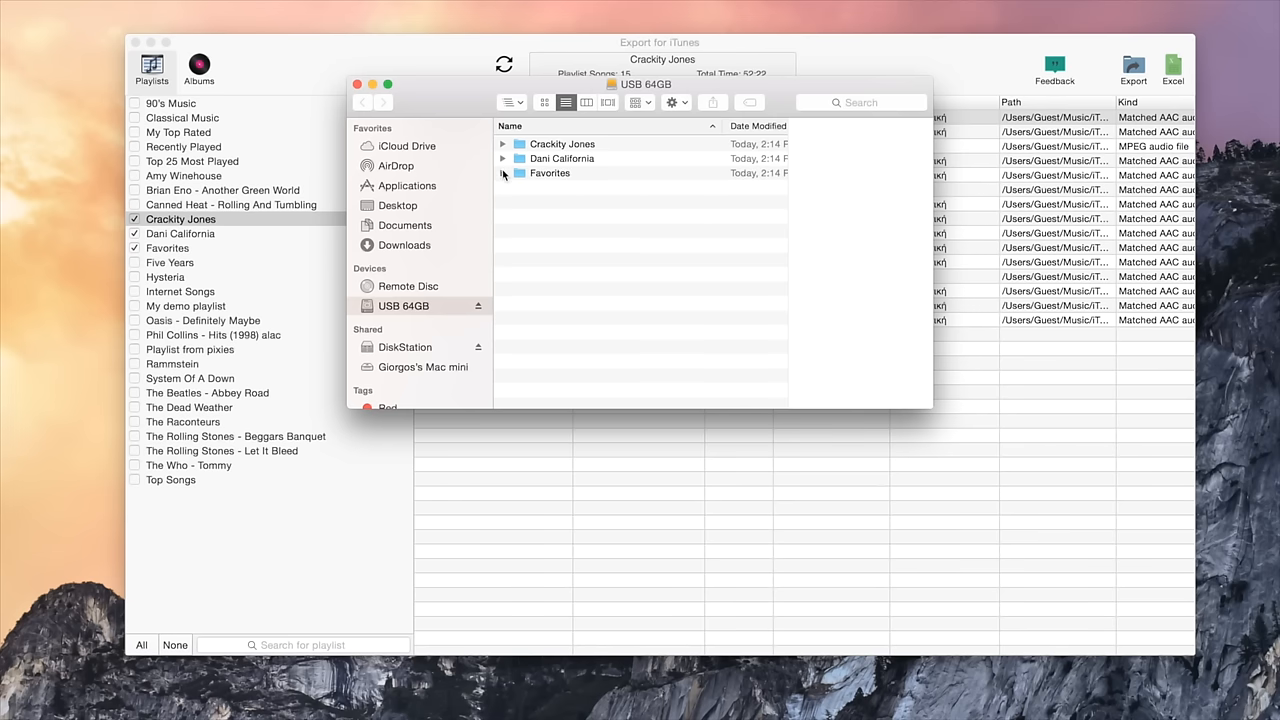